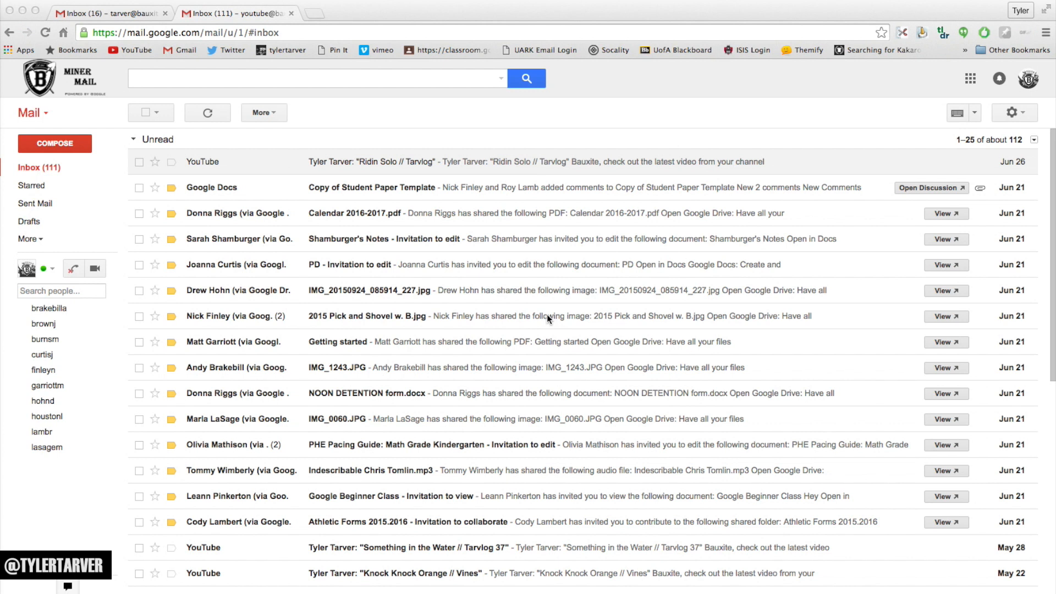
{"action": "mouse_move", "coordinate": [483, 291]}
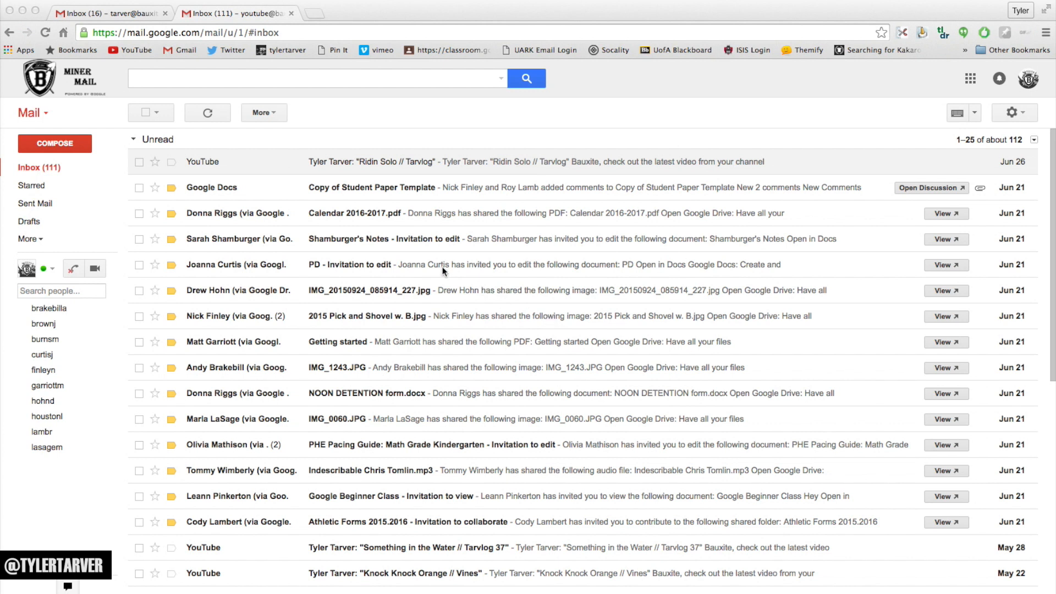
- Open the YouTube 'Something in the Water // Tarvlog 37' notification email from the inbox
{"action": "scroll", "scroll_direction": "down", "scroll_amount": 3}
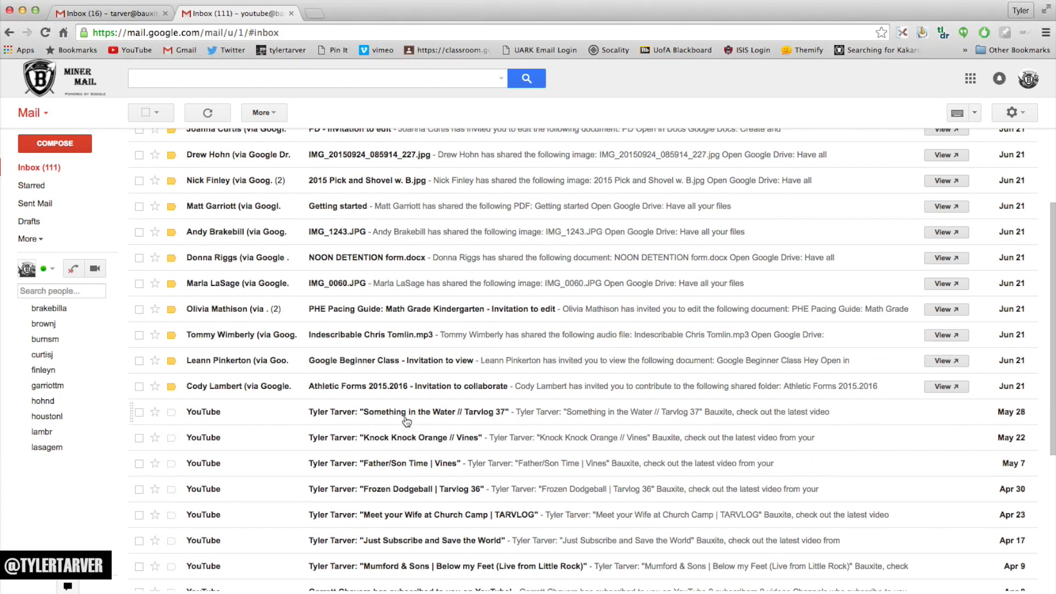
{"action": "left_click", "coordinate": [407, 411]}
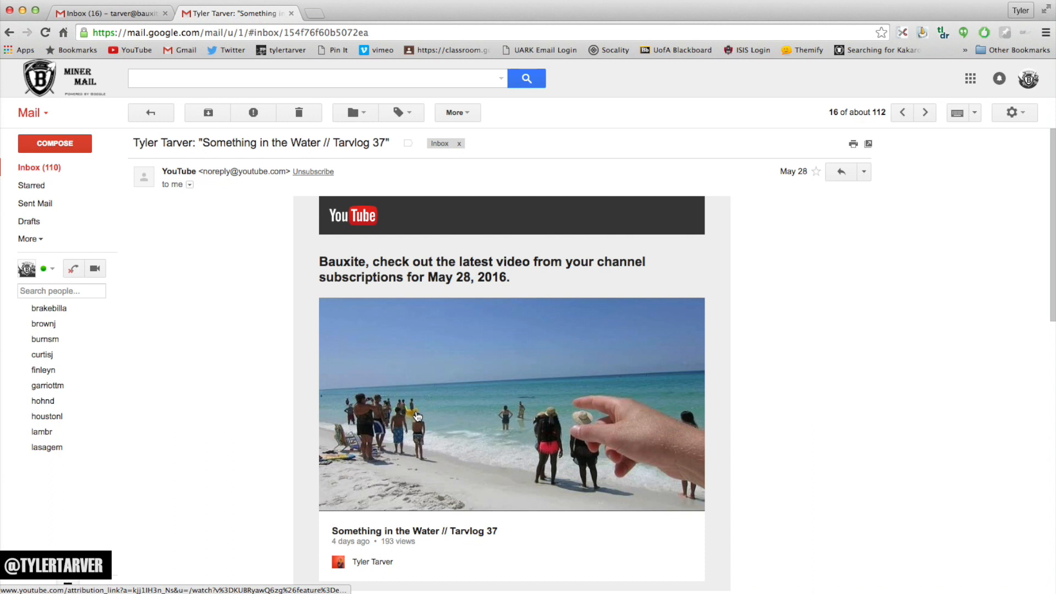
{"action": "mouse_move", "coordinate": [263, 311]}
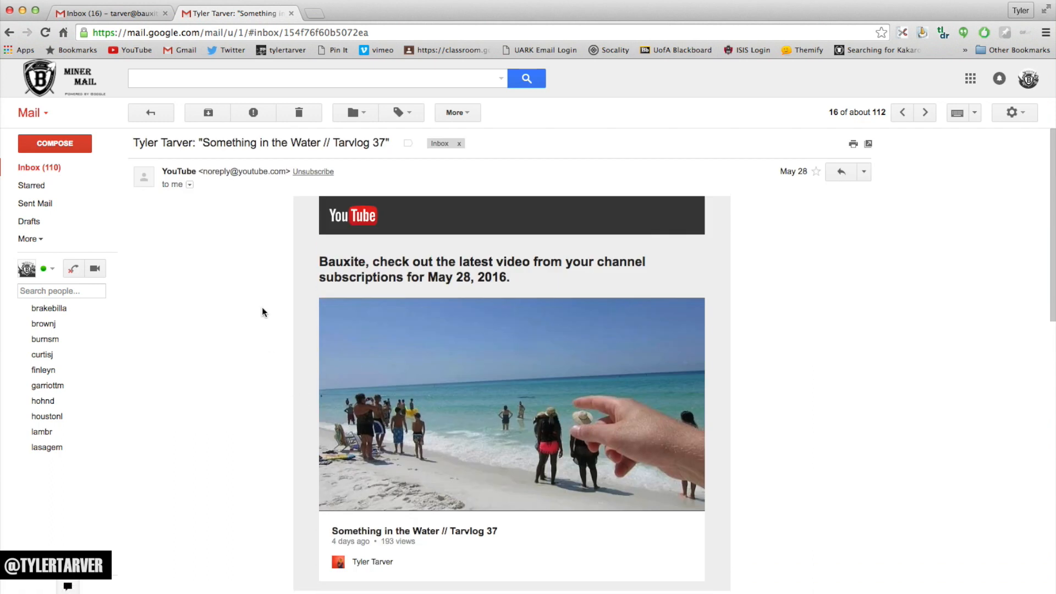
{"action": "mouse_move", "coordinate": [207, 174]}
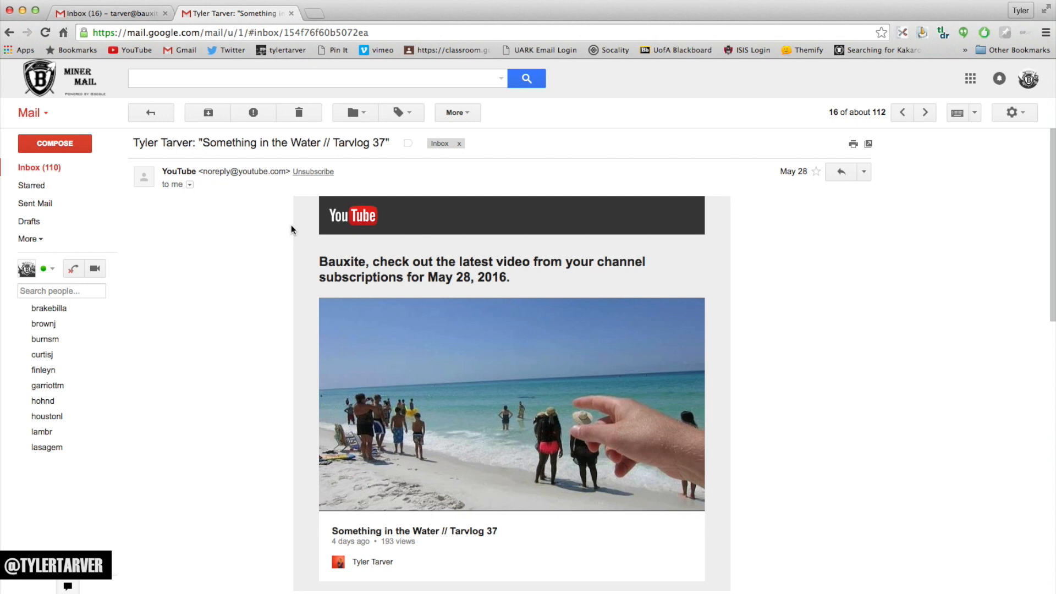
{"action": "mouse_move", "coordinate": [175, 137]}
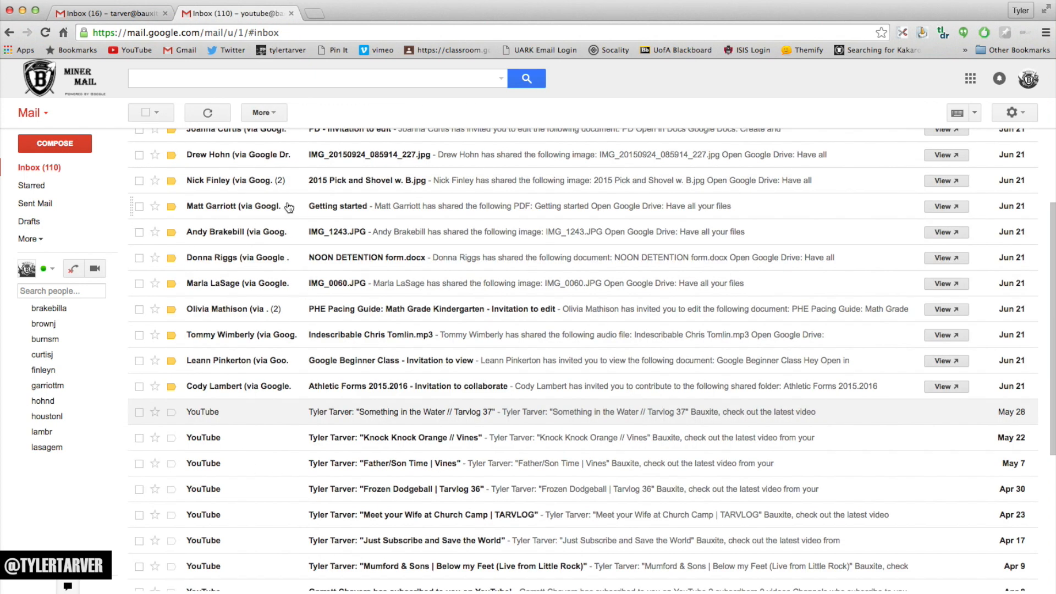
{"action": "left_click", "coordinate": [472, 411]}
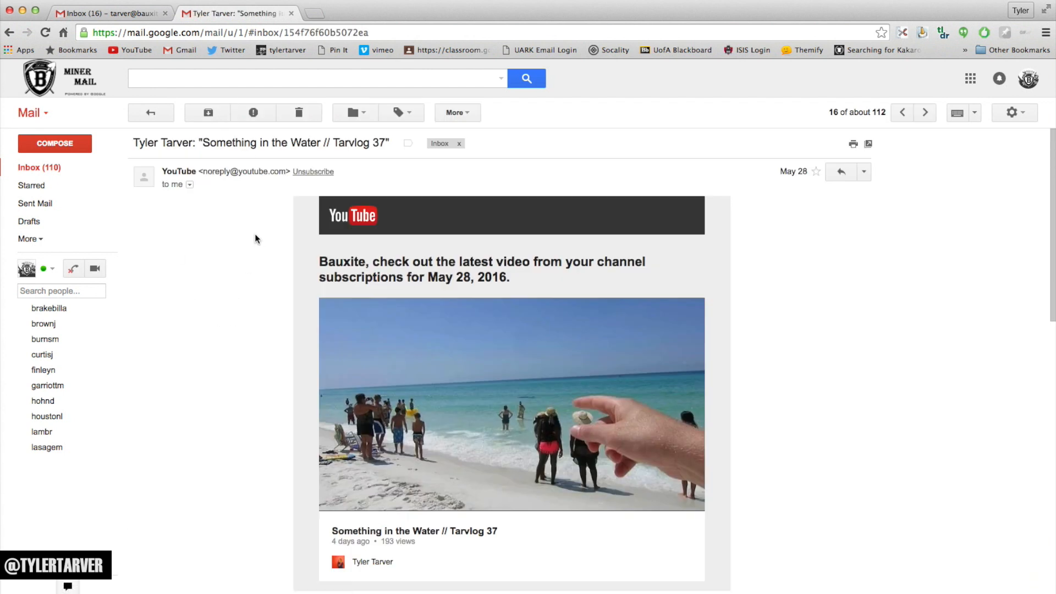
{"action": "mouse_move", "coordinate": [397, 130]}
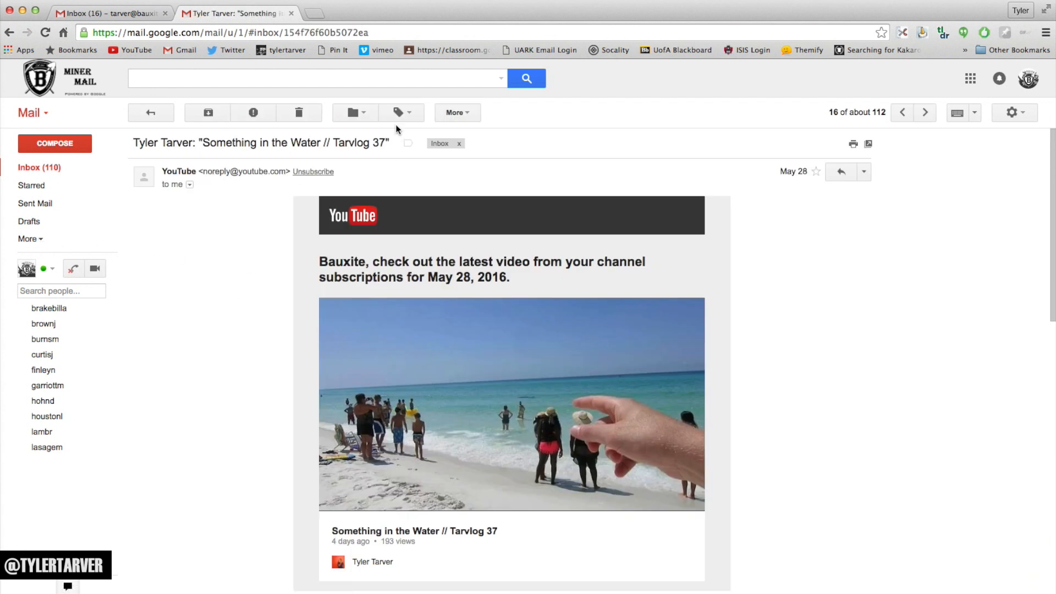
{"action": "mouse_move", "coordinate": [457, 112]}
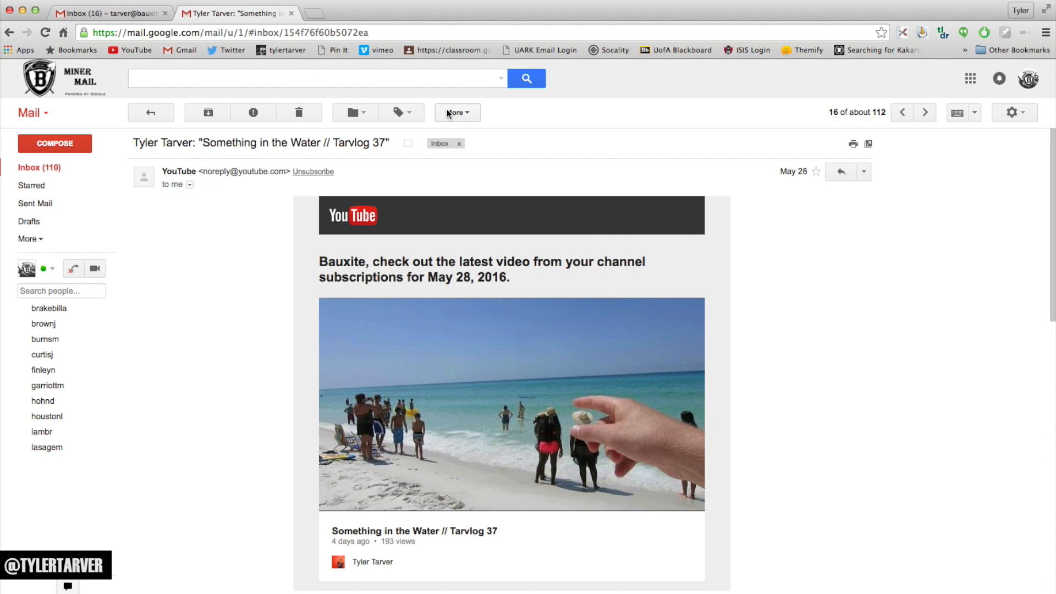
{"action": "mouse_move", "coordinate": [354, 112]}
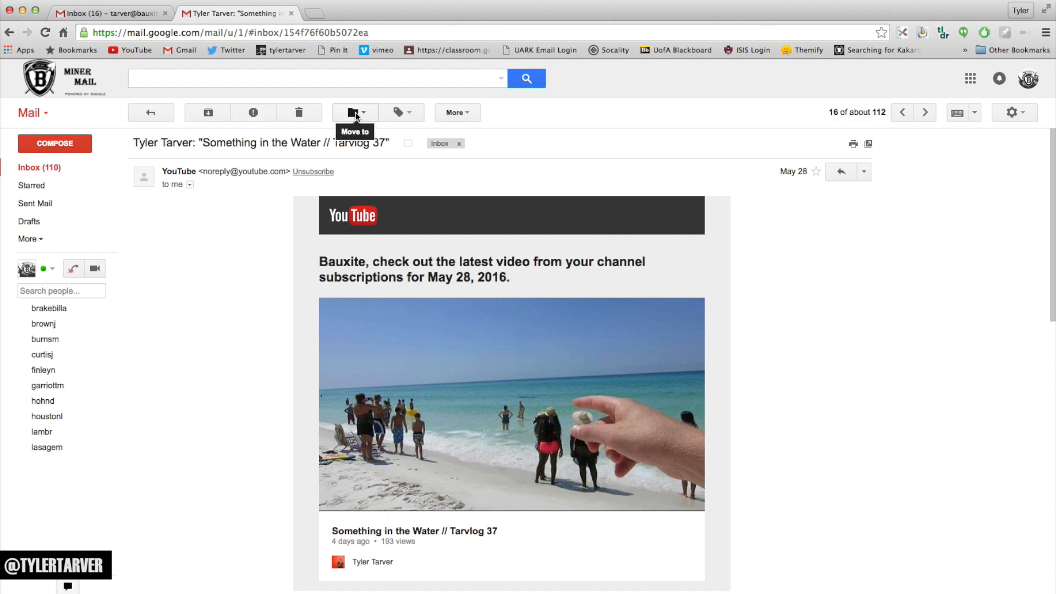
- Show the Move to destinations (Social, Promotions, Spam, Trash) for this email
{"action": "left_click", "coordinate": [355, 112]}
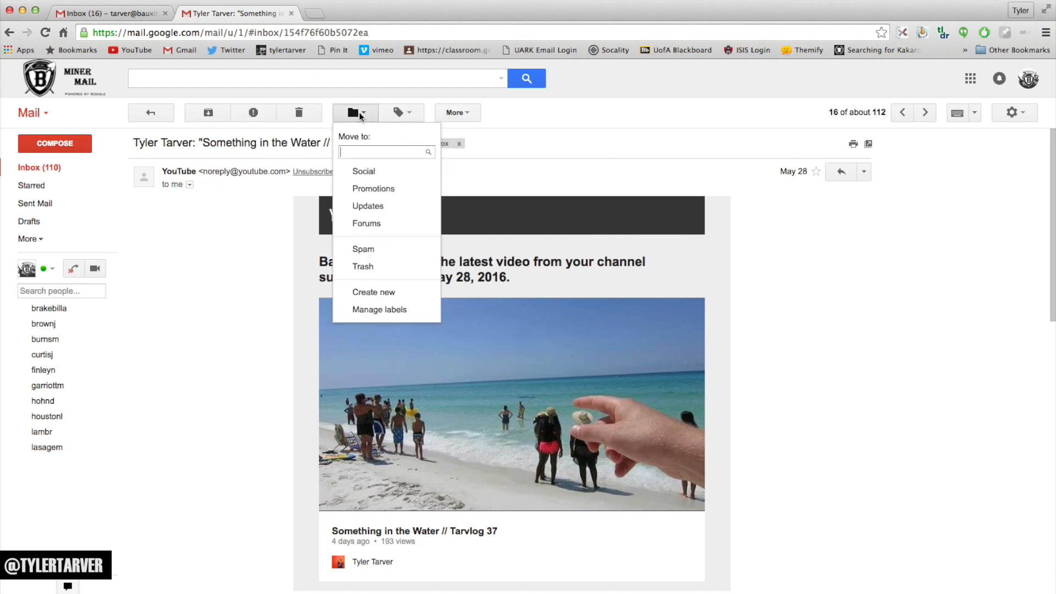
{"action": "mouse_move", "coordinate": [379, 309]}
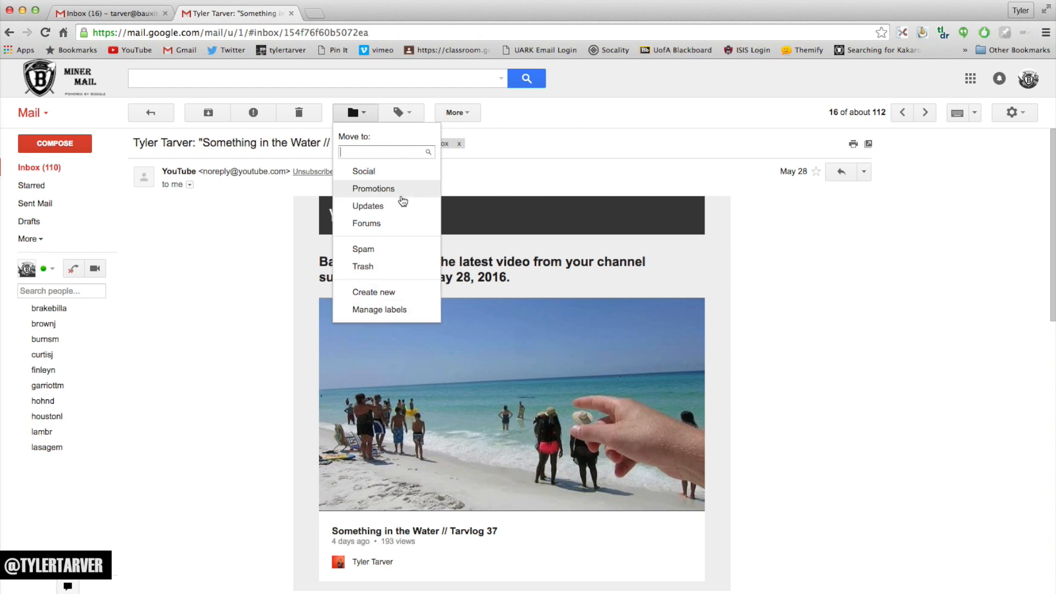
{"action": "mouse_move", "coordinate": [396, 296]}
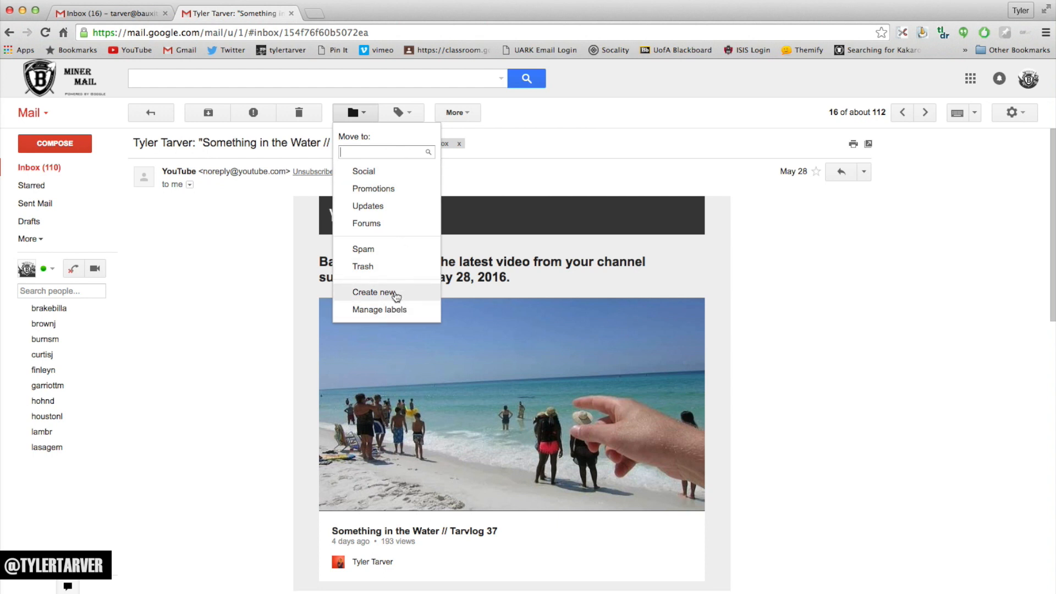
- Create a top-level 'YouTube' label and move the Something in the Water email into it
{"action": "left_click", "coordinate": [375, 292]}
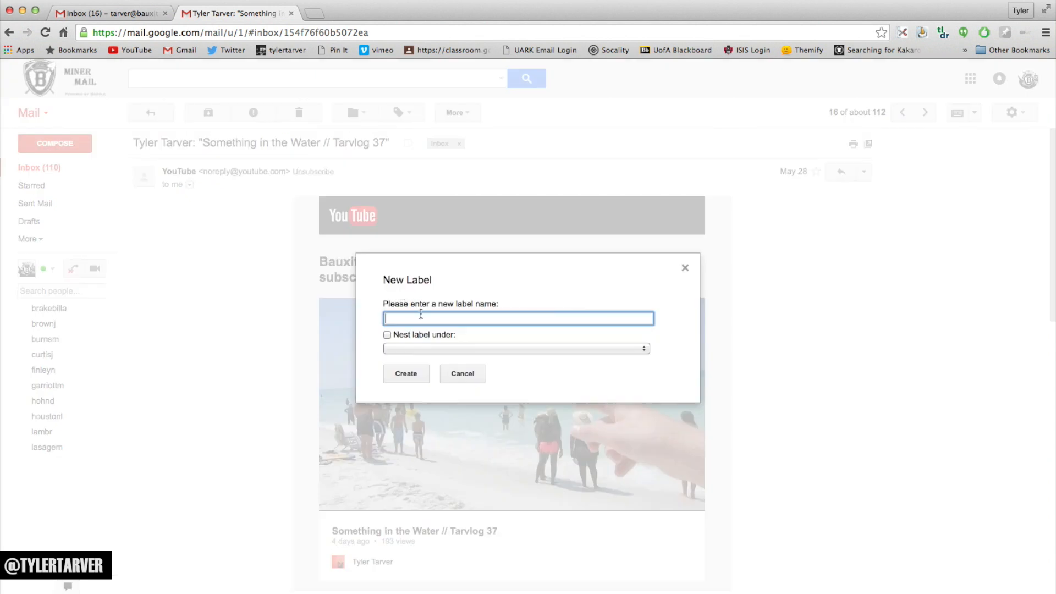
{"action": "type", "text": "YouTub"}
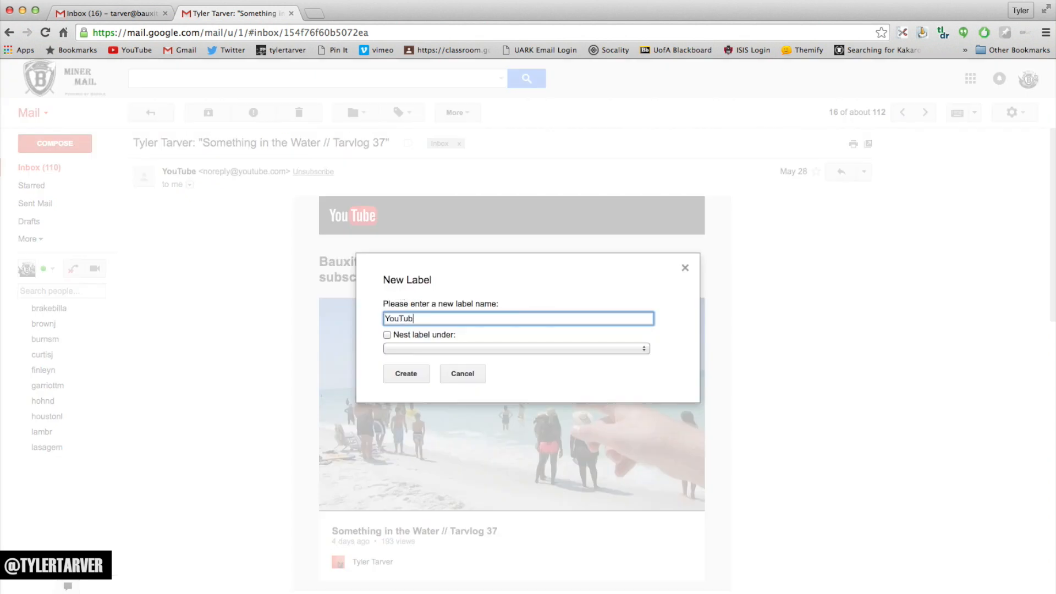
{"action": "left_click", "coordinate": [387, 335]}
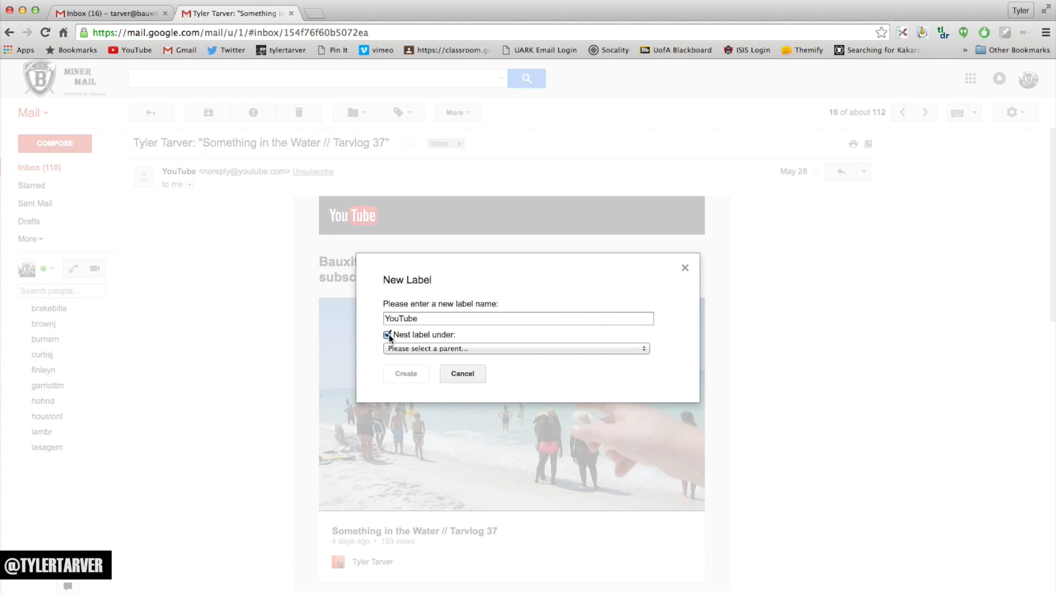
{"action": "left_click", "coordinate": [515, 348]}
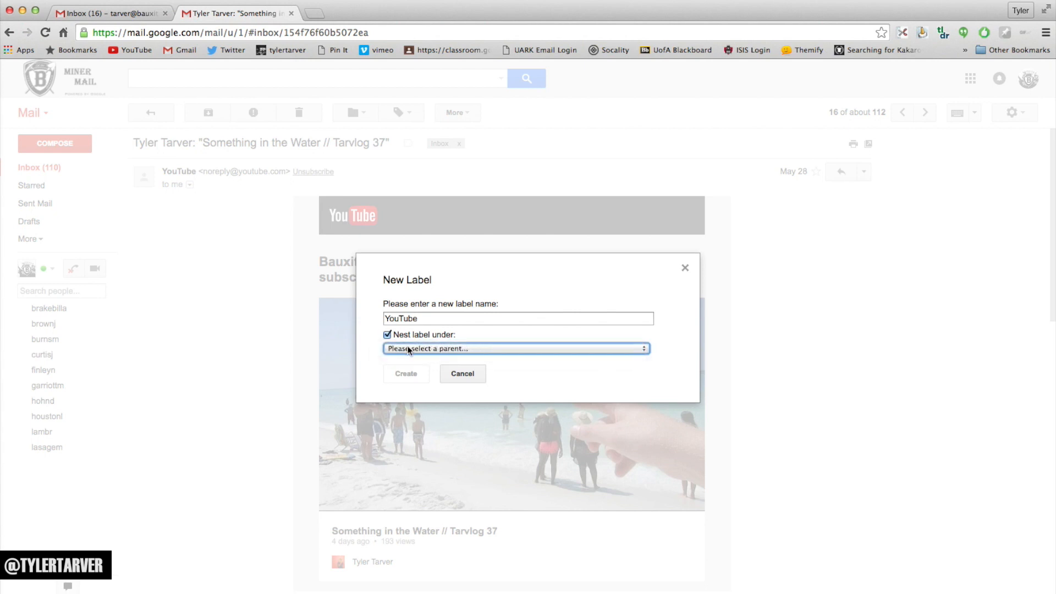
{"action": "left_click", "coordinate": [387, 335]}
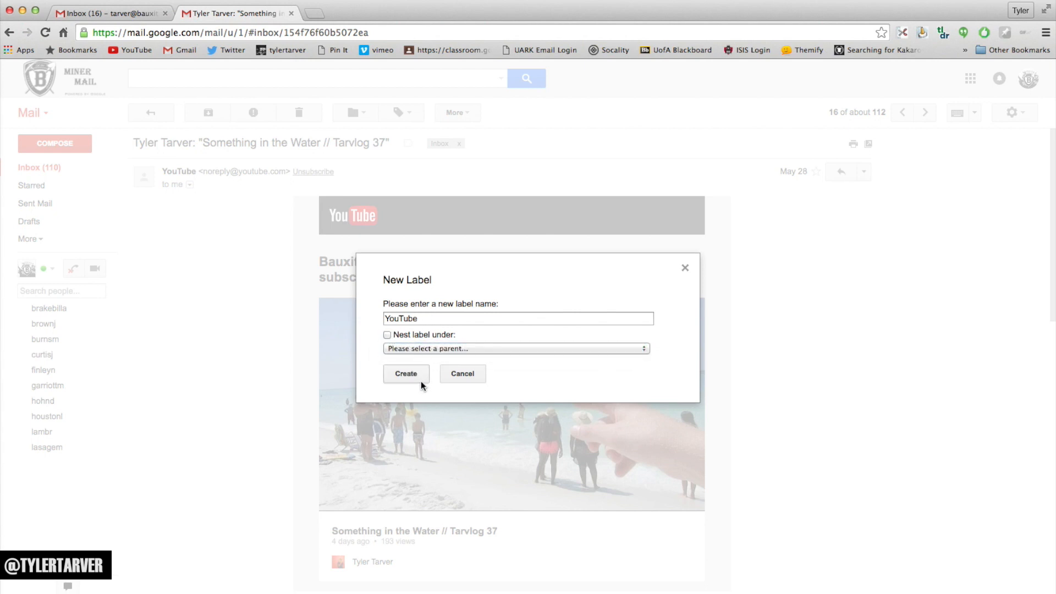
{"action": "left_click", "coordinate": [405, 373]}
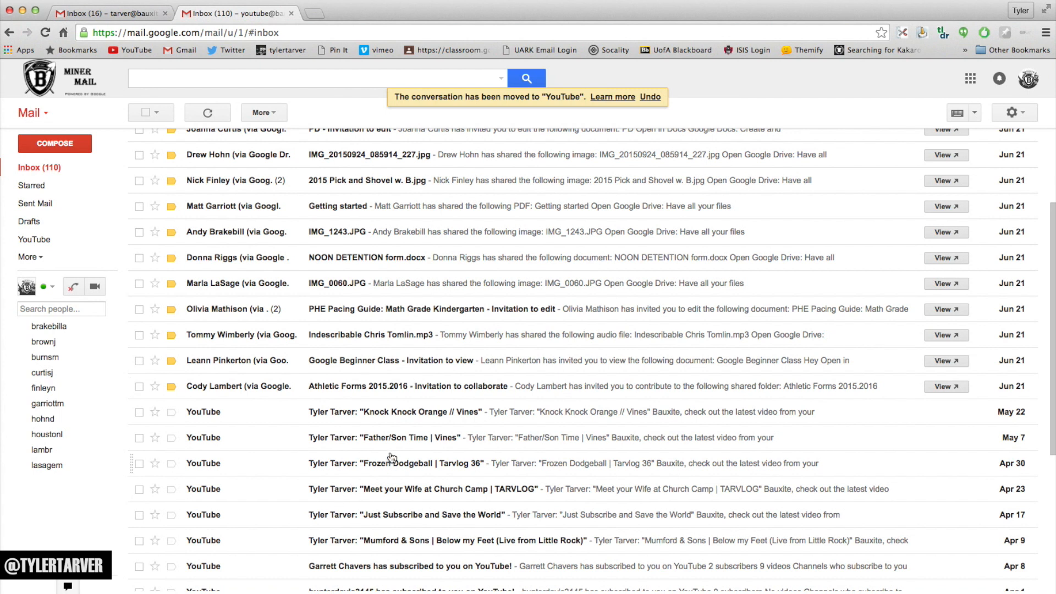
- Move the Knock Knock Orange email into YouTube, then open the Father/Son Time and Church Camp emails
{"action": "left_click", "coordinate": [402, 412]}
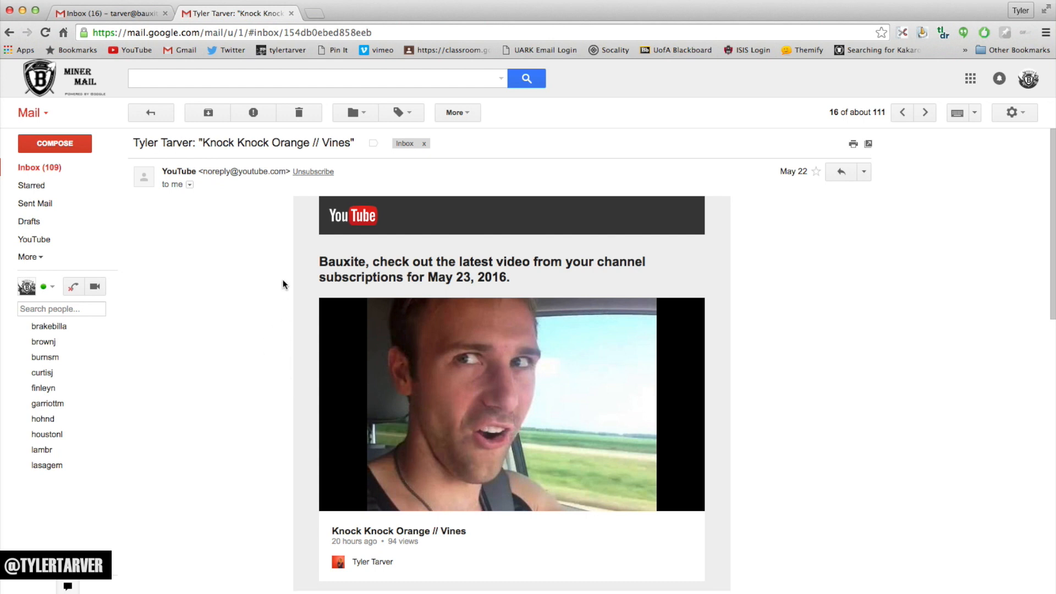
{"action": "left_click", "coordinate": [350, 112]}
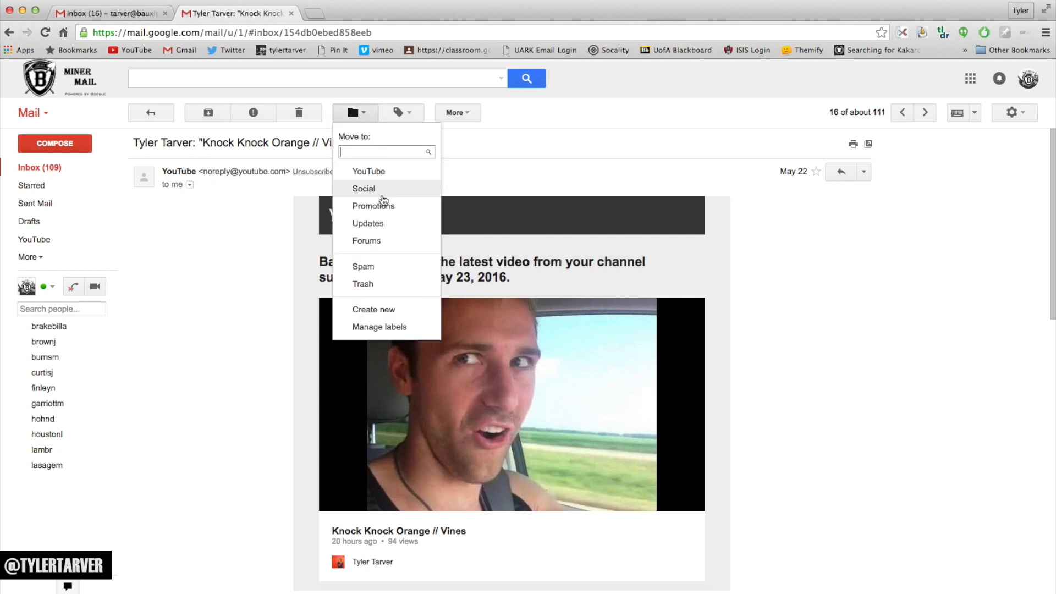
{"action": "left_click", "coordinate": [368, 171]}
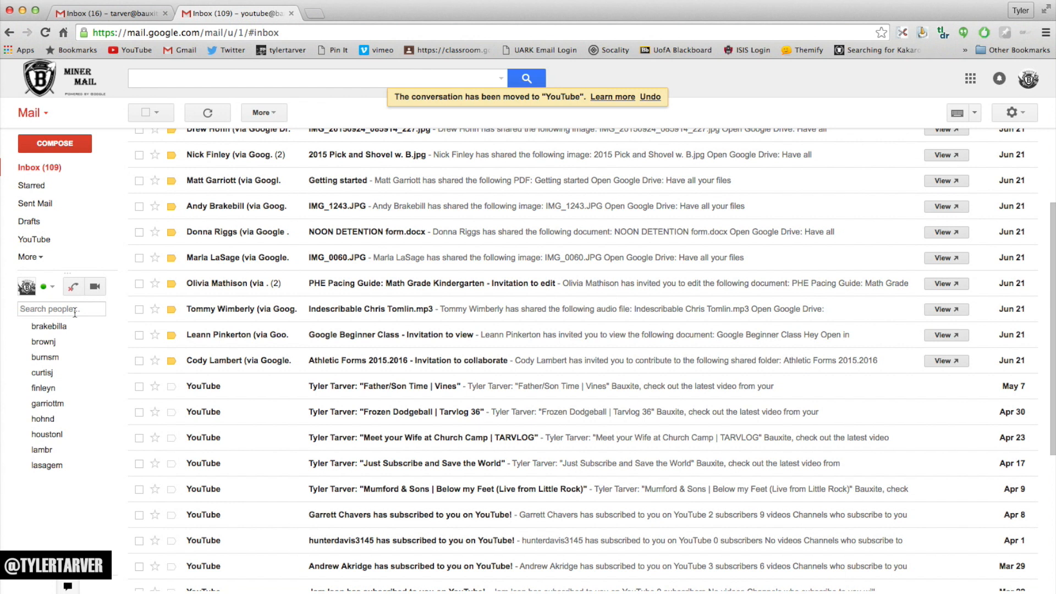
{"action": "left_click", "coordinate": [27, 258]}
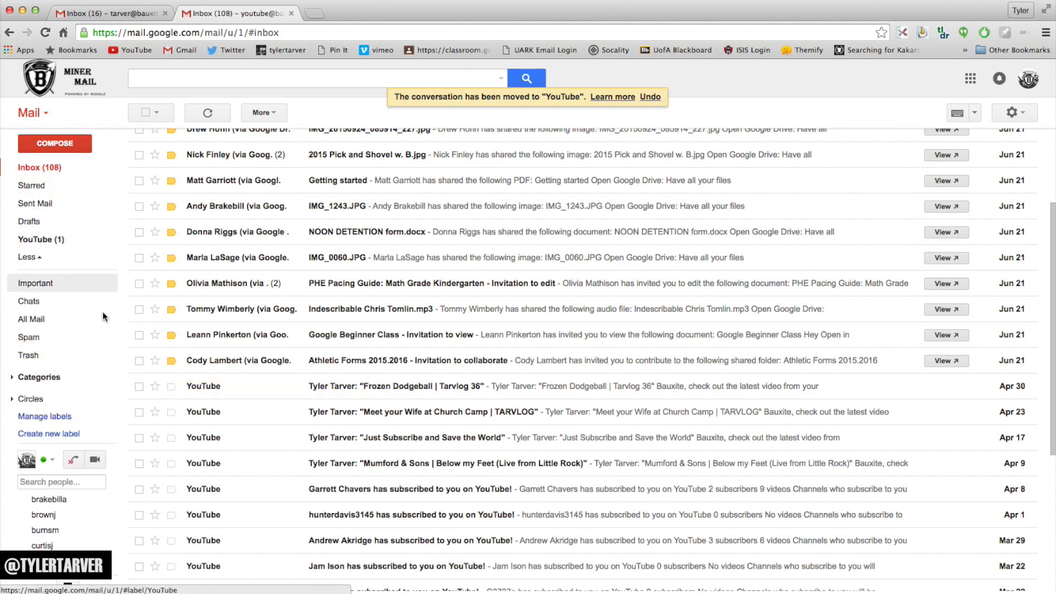
{"action": "left_click", "coordinate": [139, 386]}
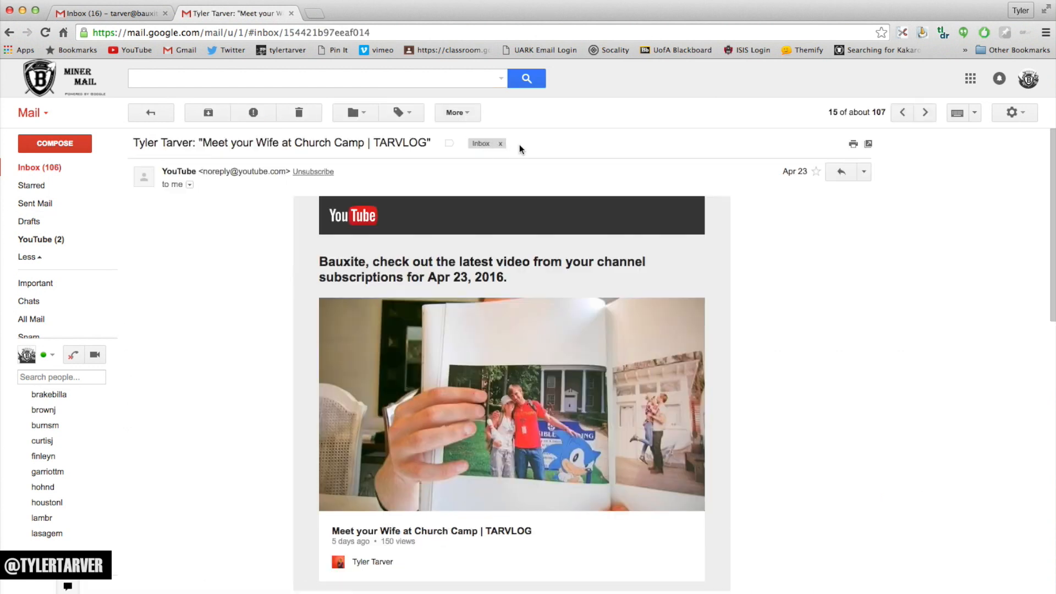
{"action": "mouse_move", "coordinate": [501, 143]}
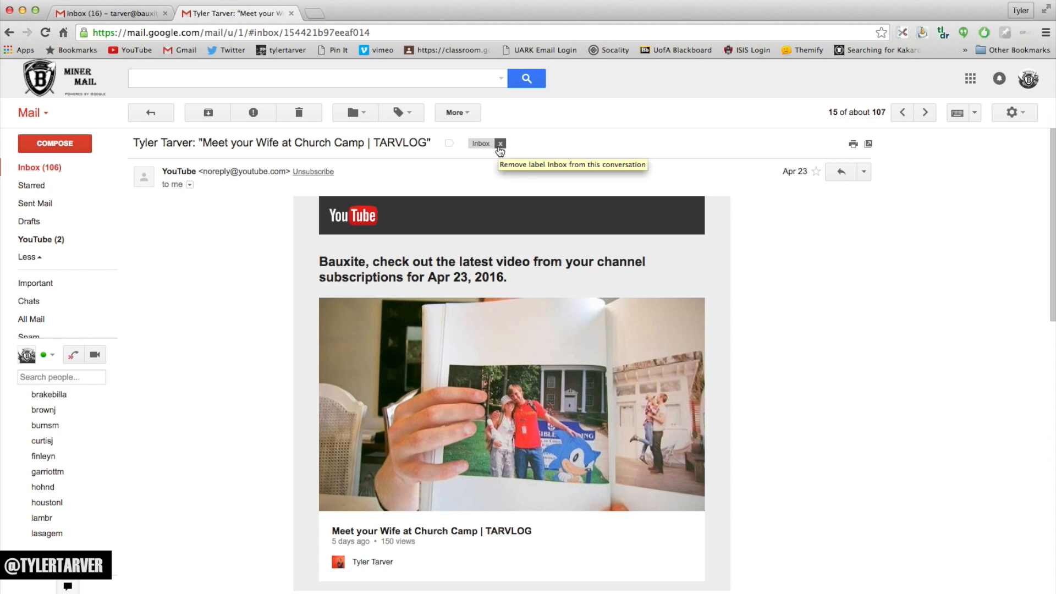
{"action": "mouse_move", "coordinate": [553, 145]}
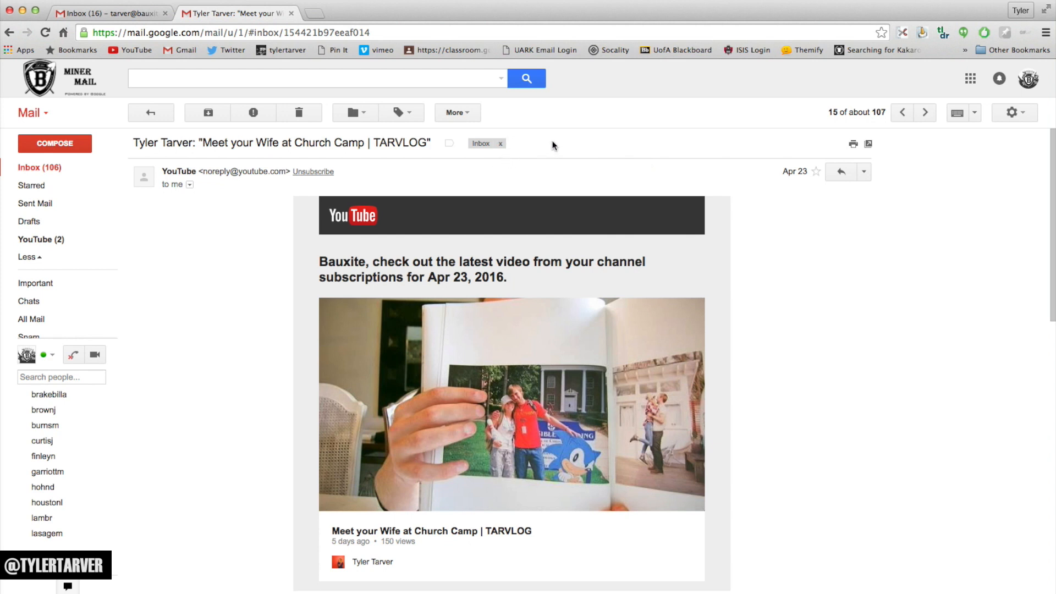
{"action": "mouse_move", "coordinate": [378, 131]}
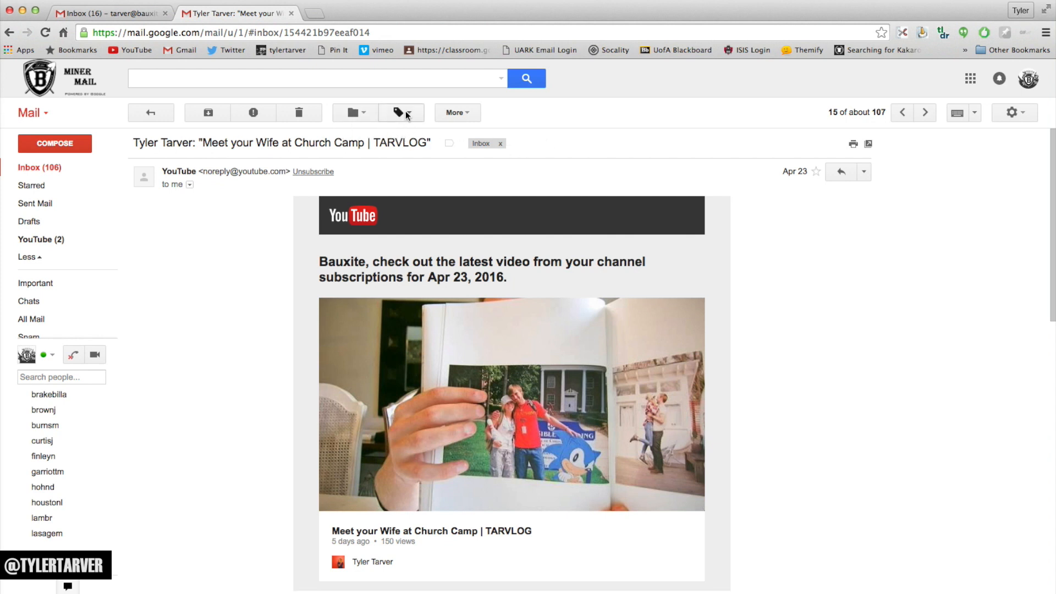
- Apply the YouTube label to the Church Camp TARVLOG email, keeping it in Inbox
{"action": "left_click", "coordinate": [397, 112]}
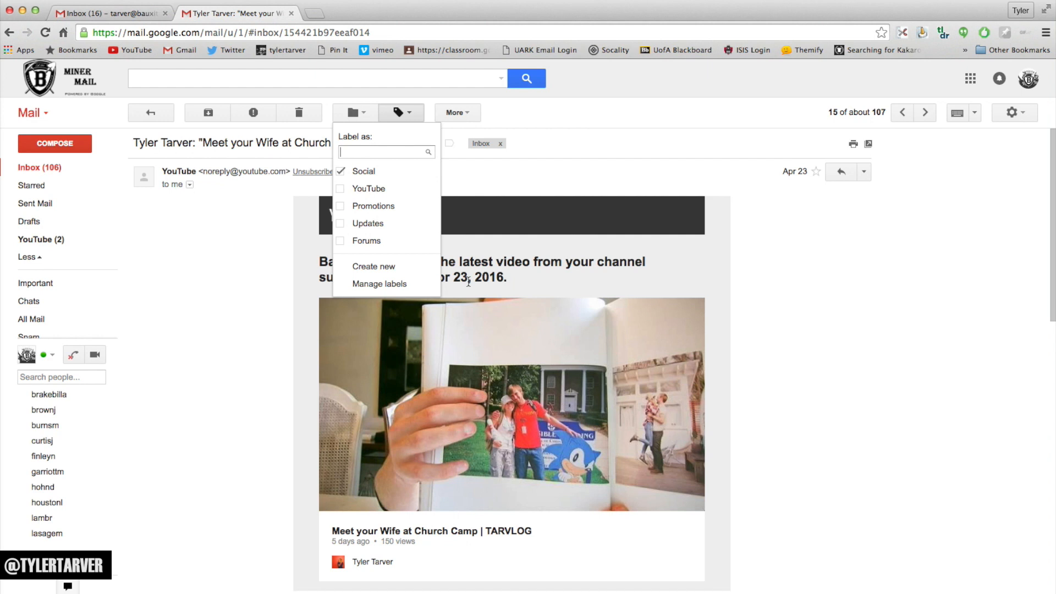
{"action": "mouse_move", "coordinate": [369, 192]}
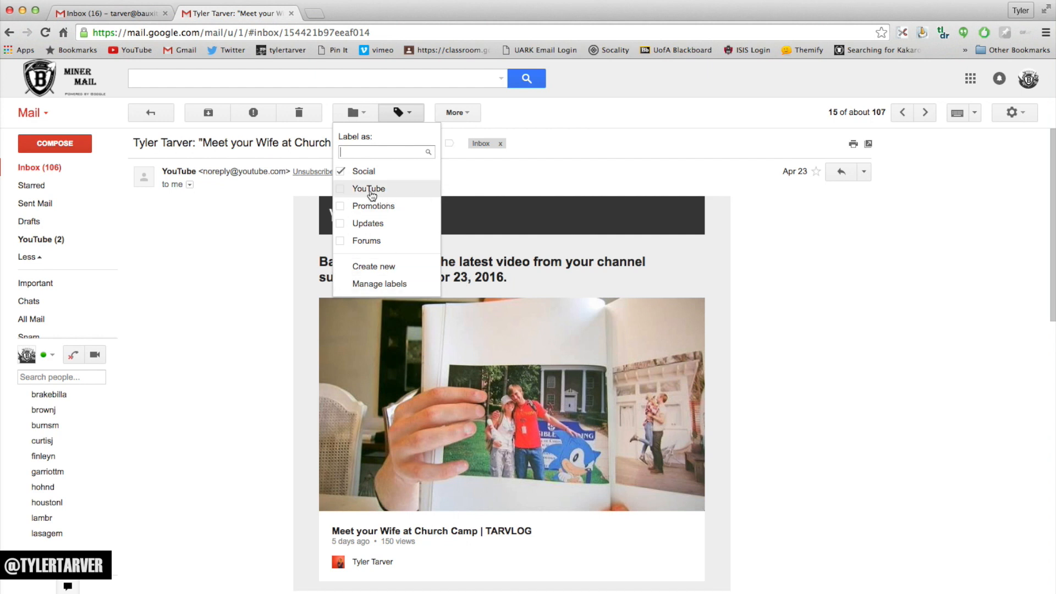
{"action": "left_click", "coordinate": [397, 112]}
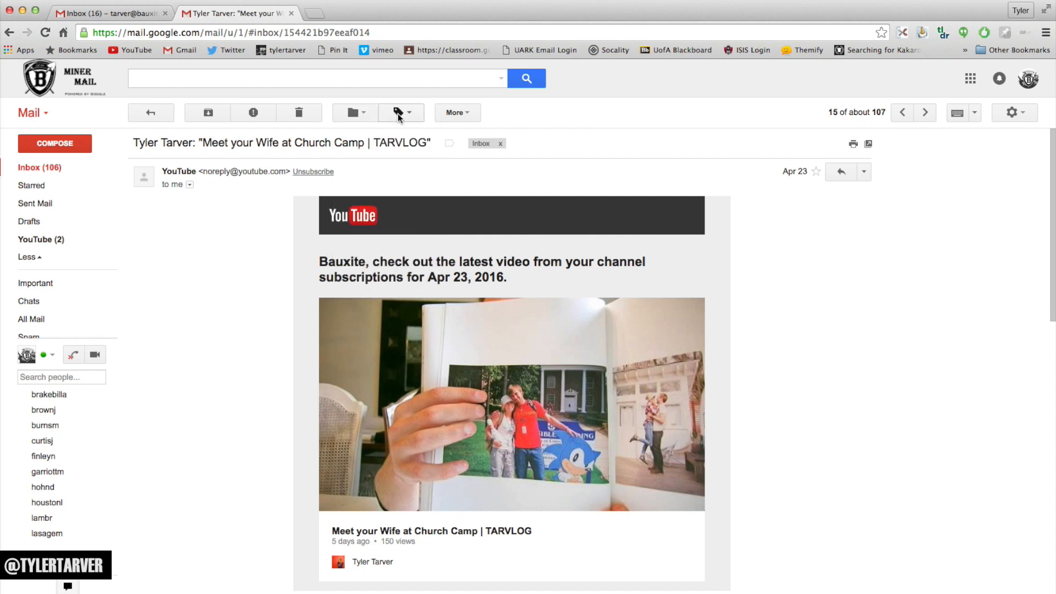
{"action": "left_click", "coordinate": [397, 112]}
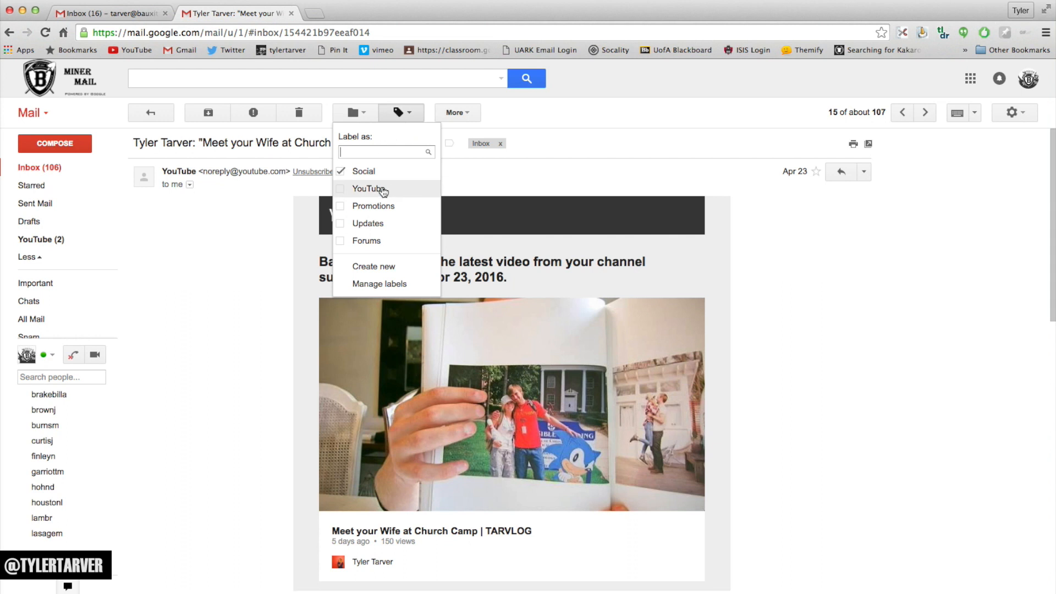
{"action": "mouse_move", "coordinate": [363, 171]}
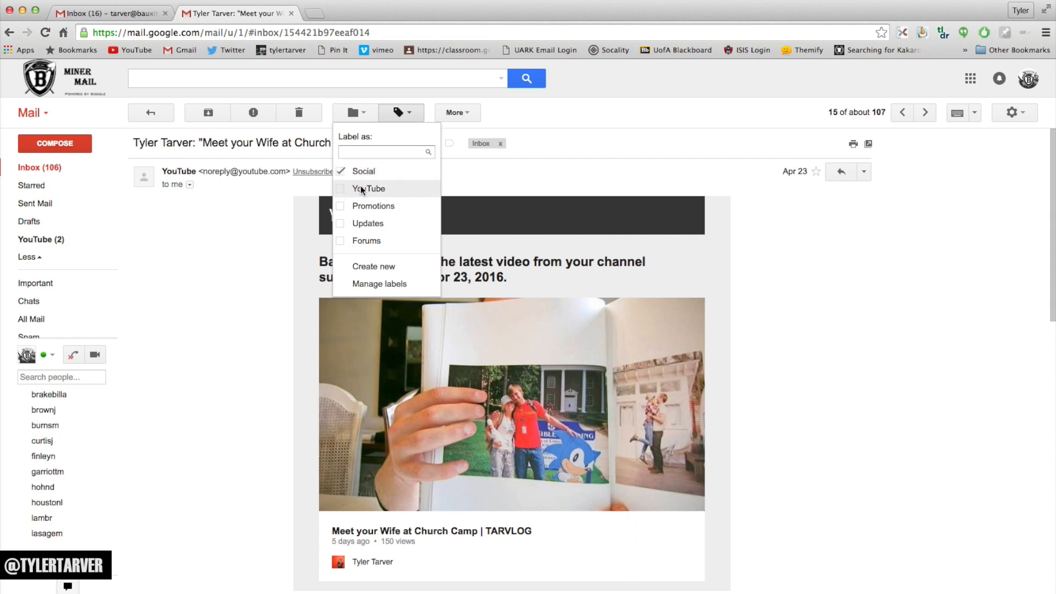
{"action": "left_click", "coordinate": [368, 188]}
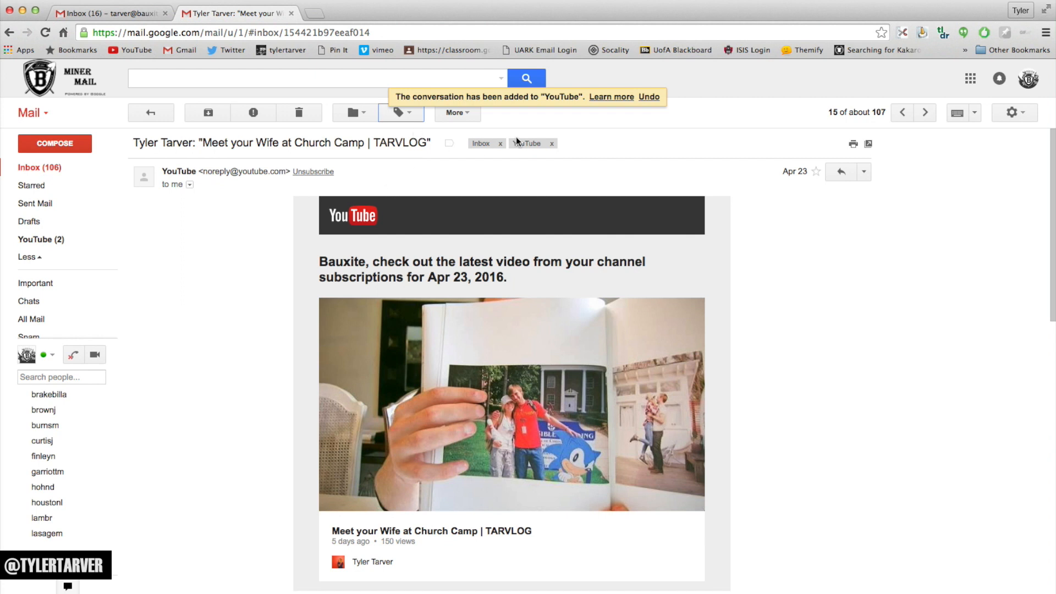
{"action": "mouse_move", "coordinate": [312, 176]}
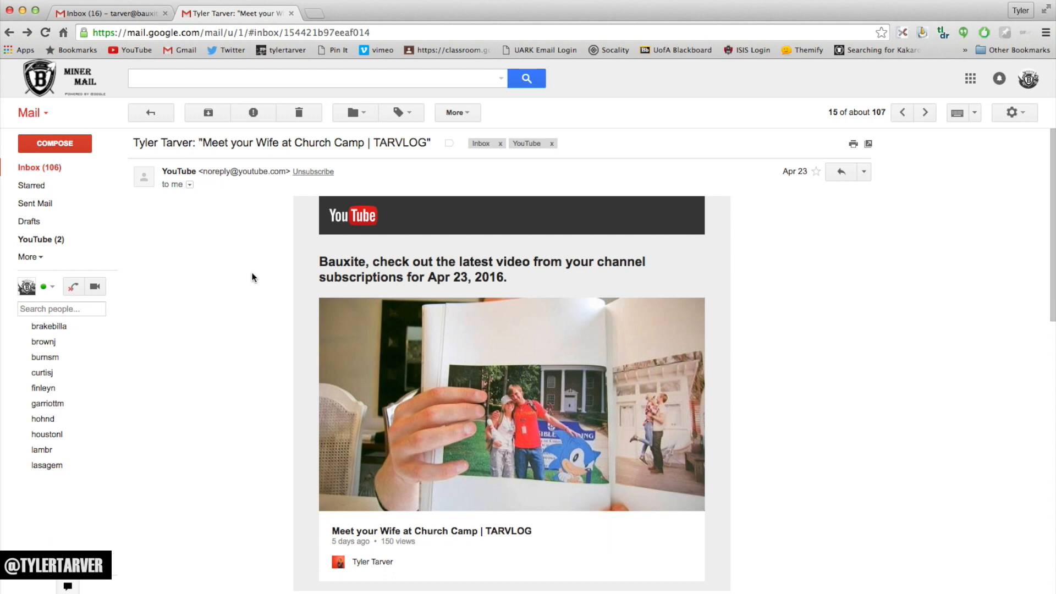
{"action": "mouse_move", "coordinate": [260, 272]}
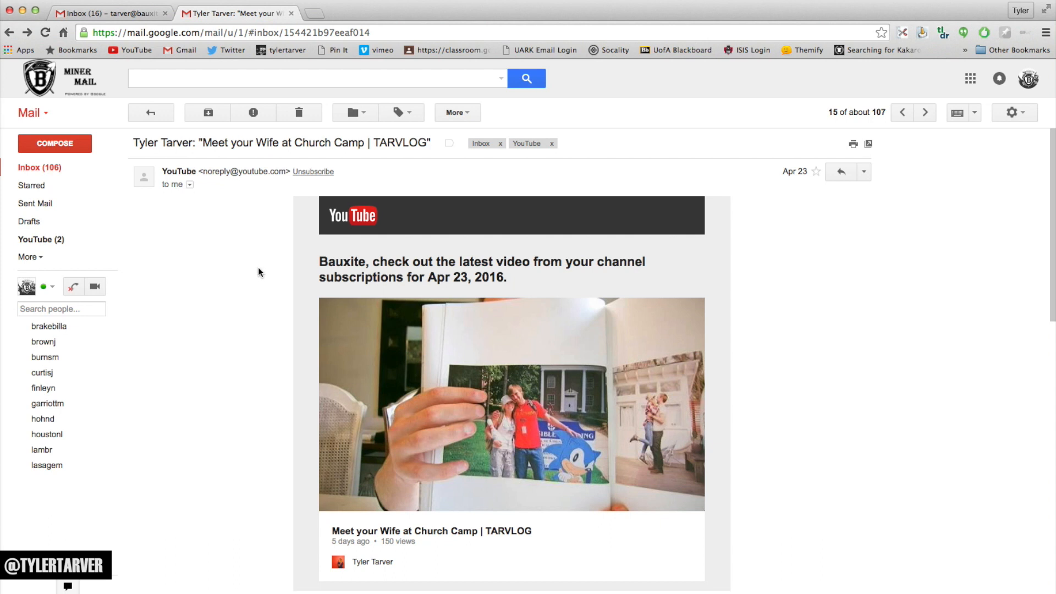
{"action": "mouse_move", "coordinate": [337, 228]}
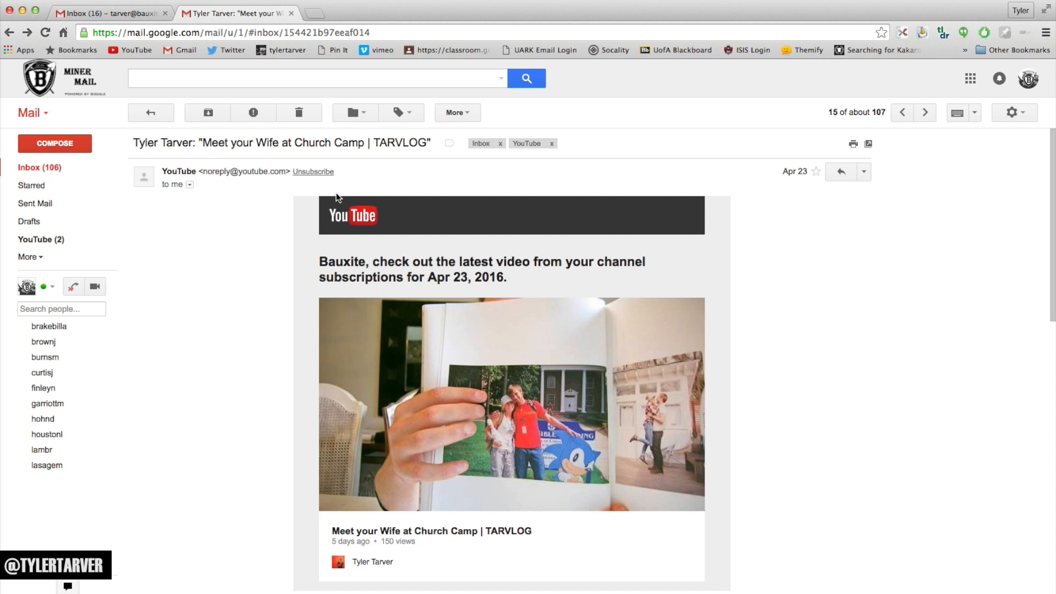
{"action": "mouse_move", "coordinate": [324, 243]}
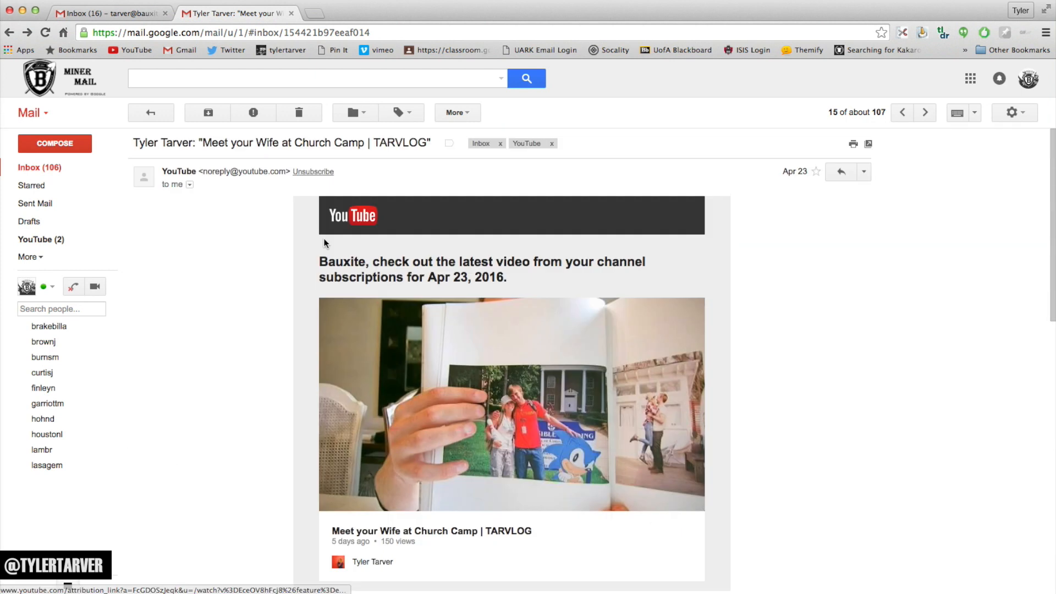